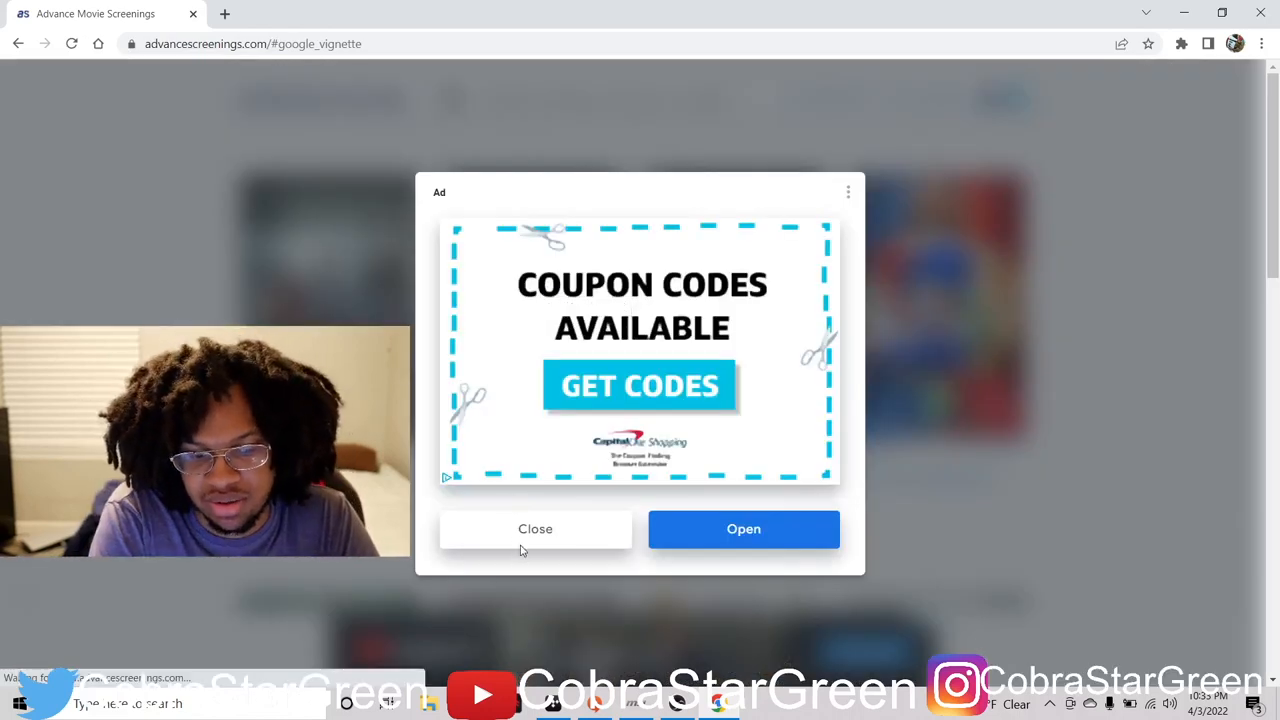
# Dismiss the pop-up ad and scroll down to the Ambulance City Screenings table
pyautogui.click(535, 528)
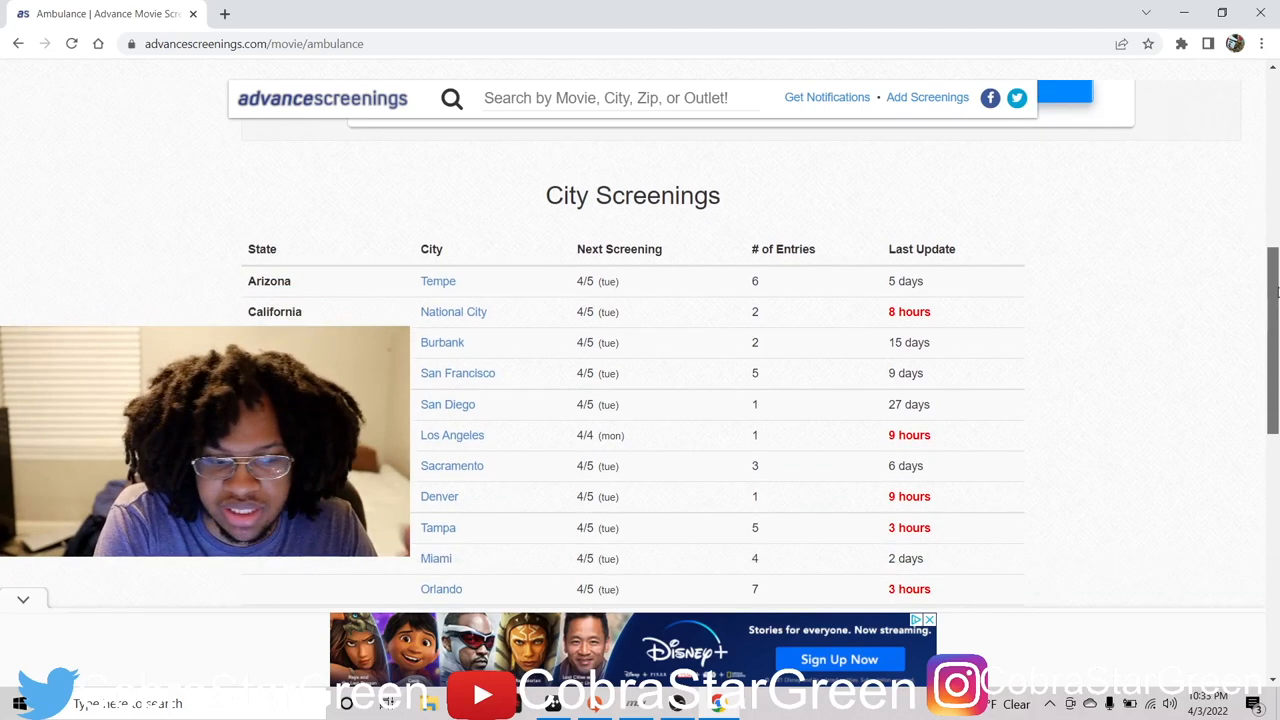
pyautogui.scroll(-3)
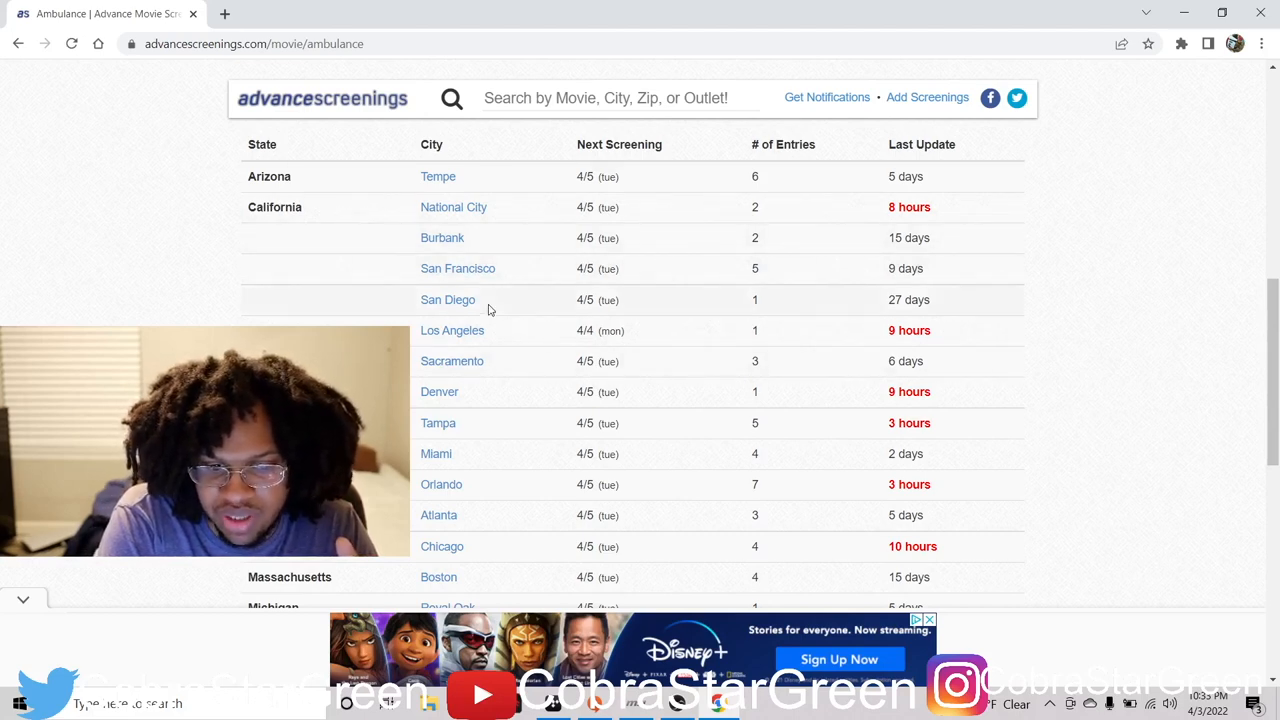
pyautogui.moveTo(420, 440)
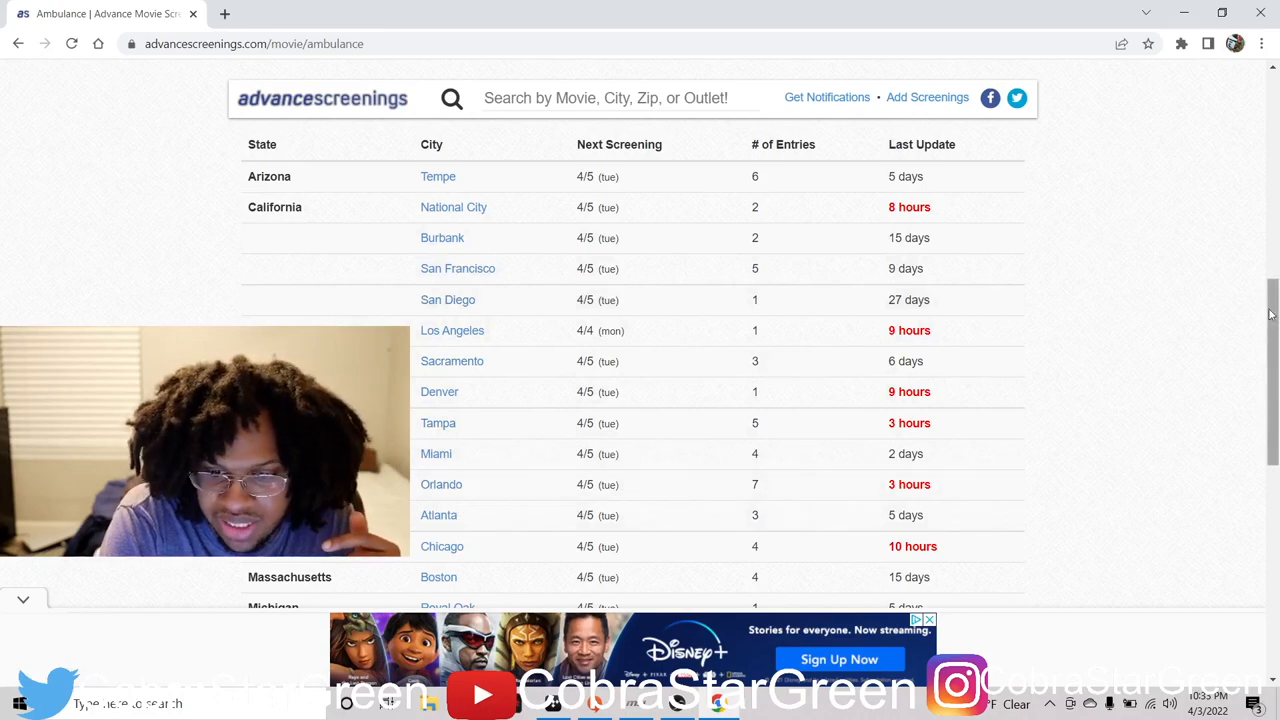
pyautogui.scroll(-3)
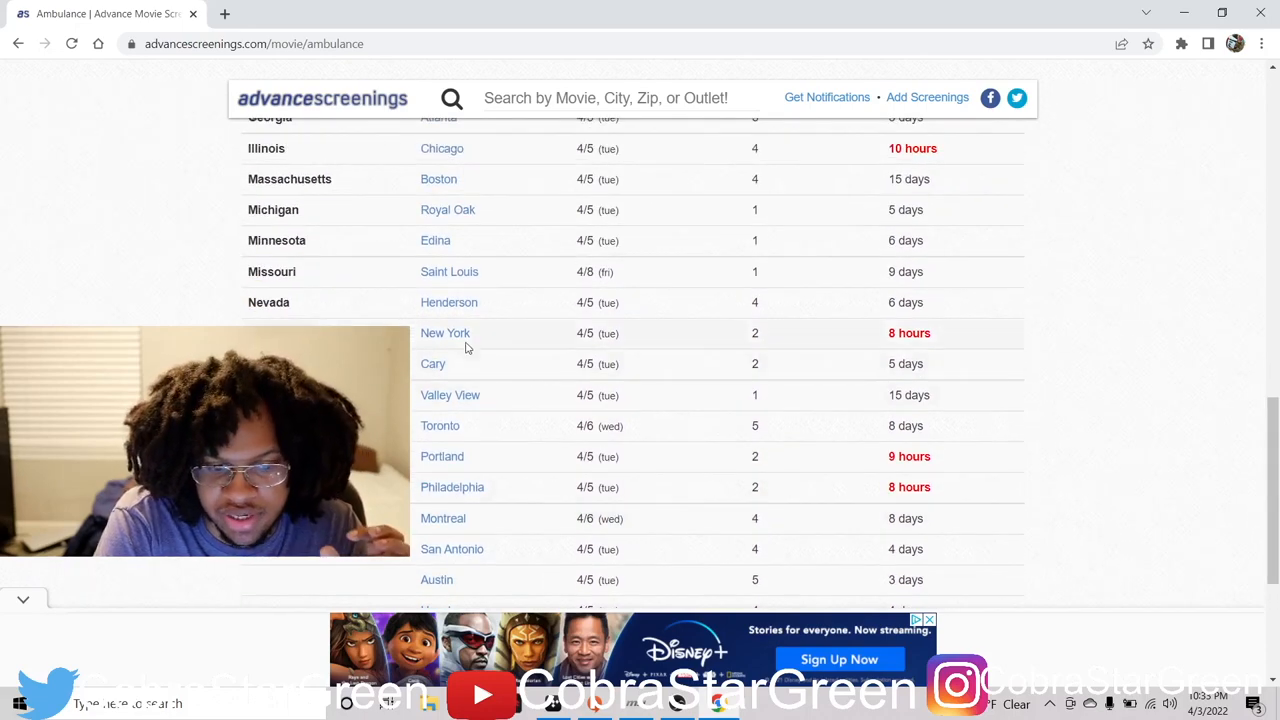
pyautogui.click(445, 333)
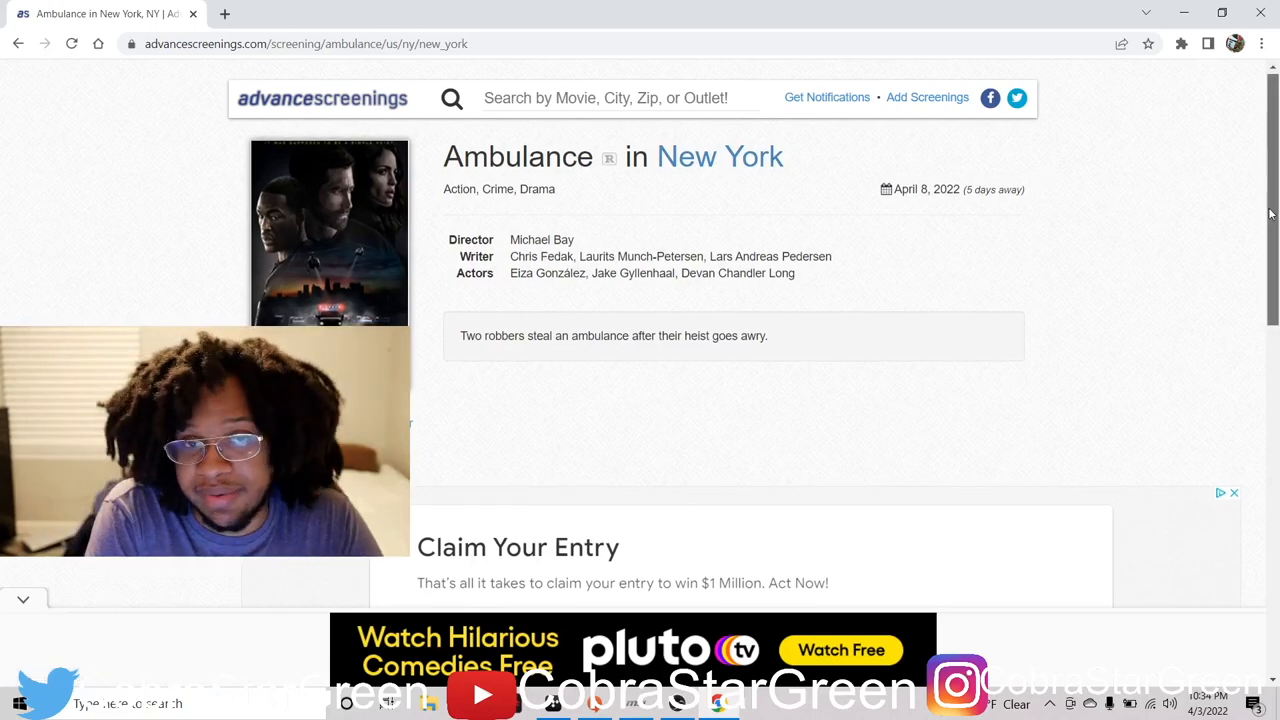
pyautogui.scroll(-3)
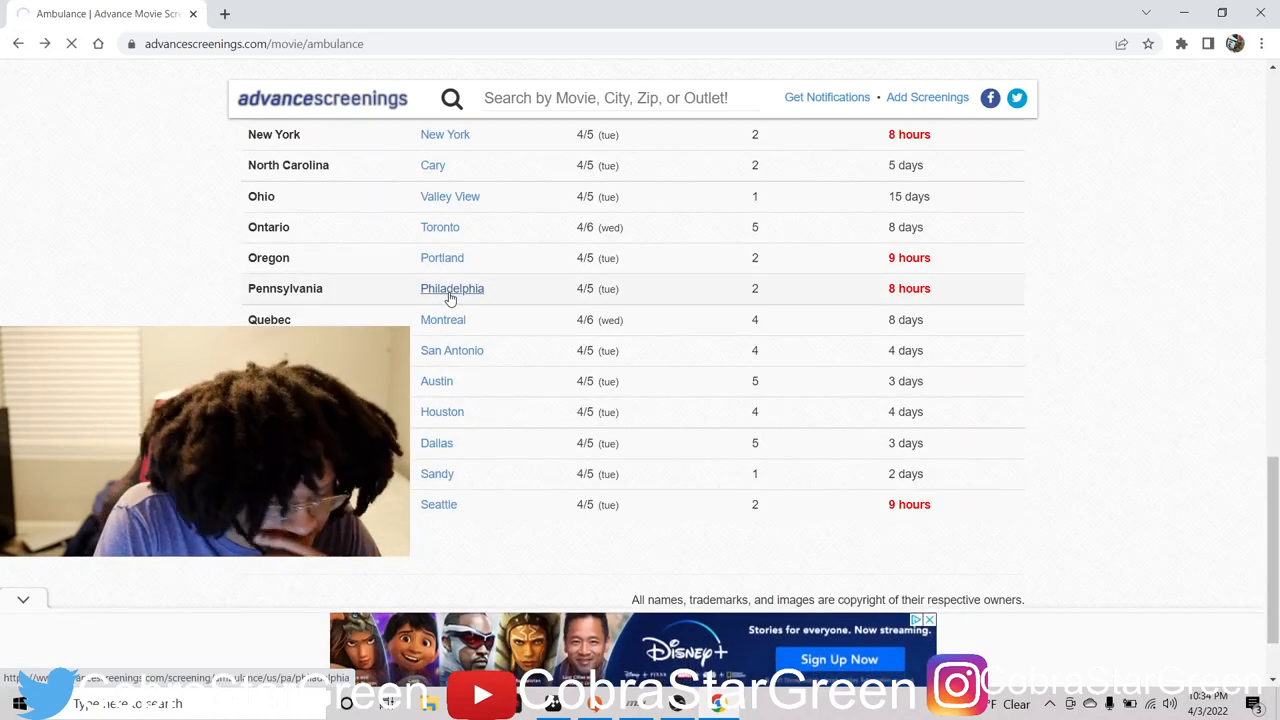
pyautogui.click(452, 288)
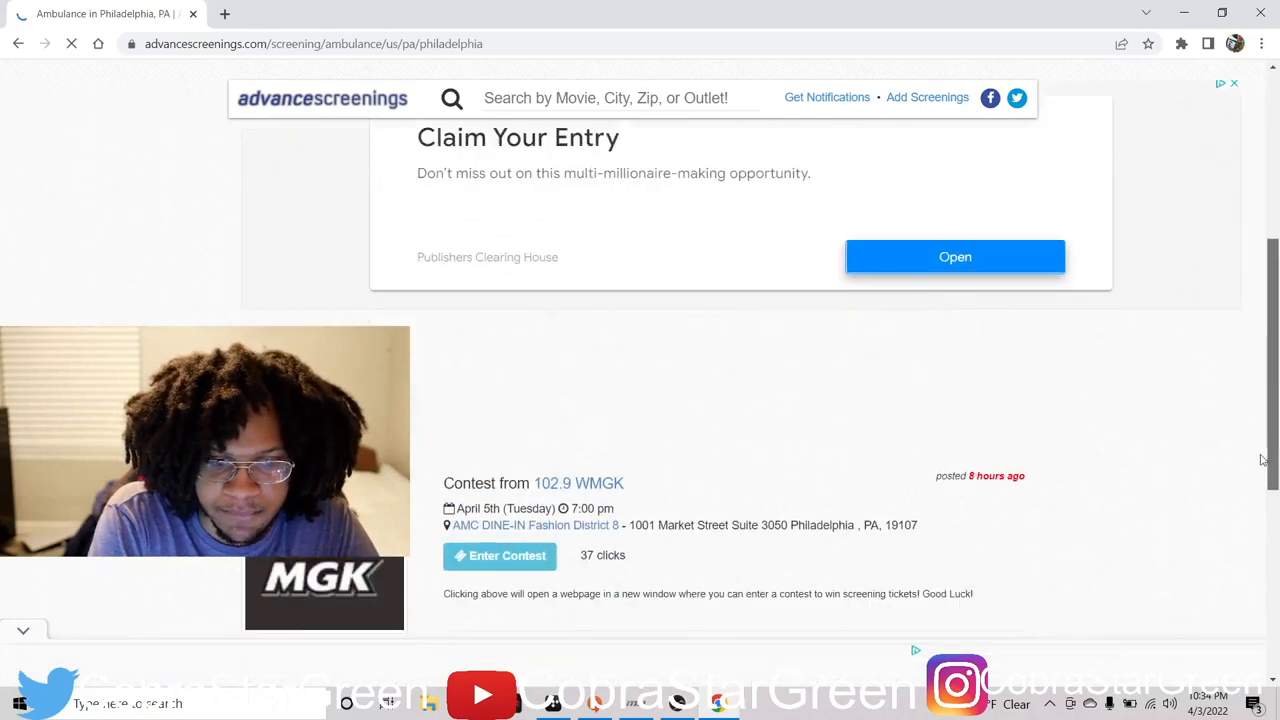
pyautogui.scroll(-3)
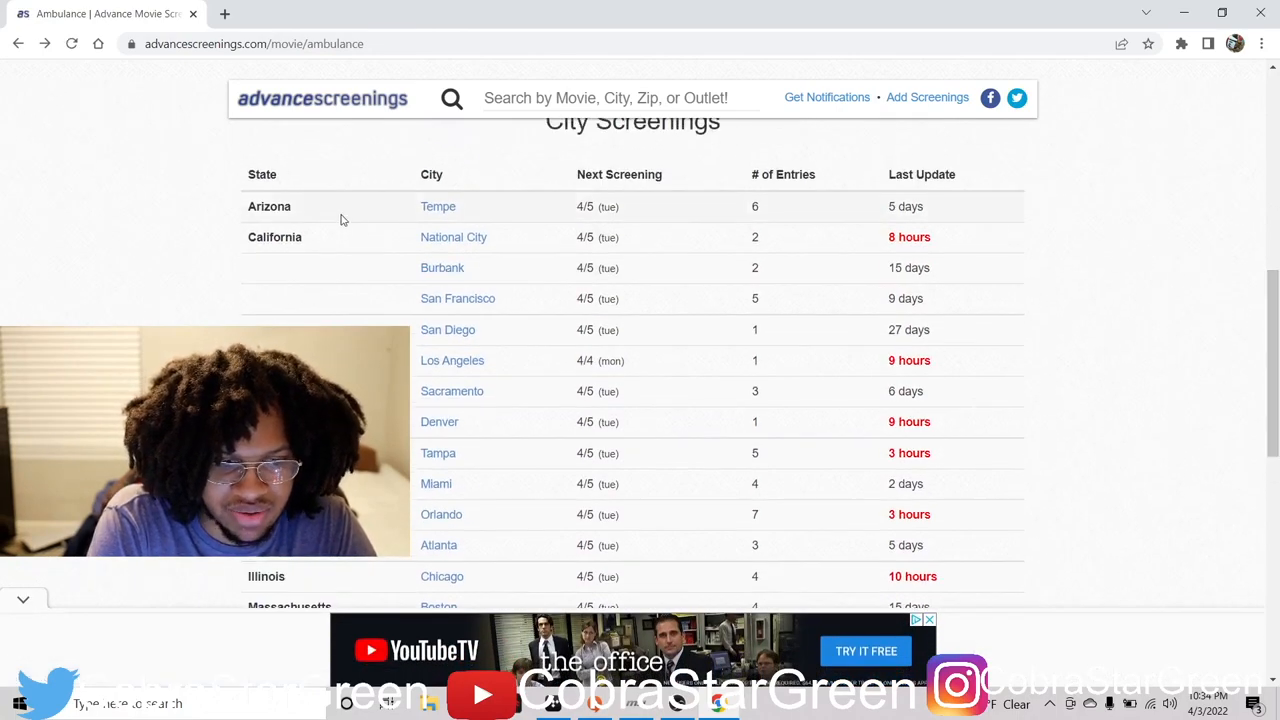
pyautogui.click(438, 206)
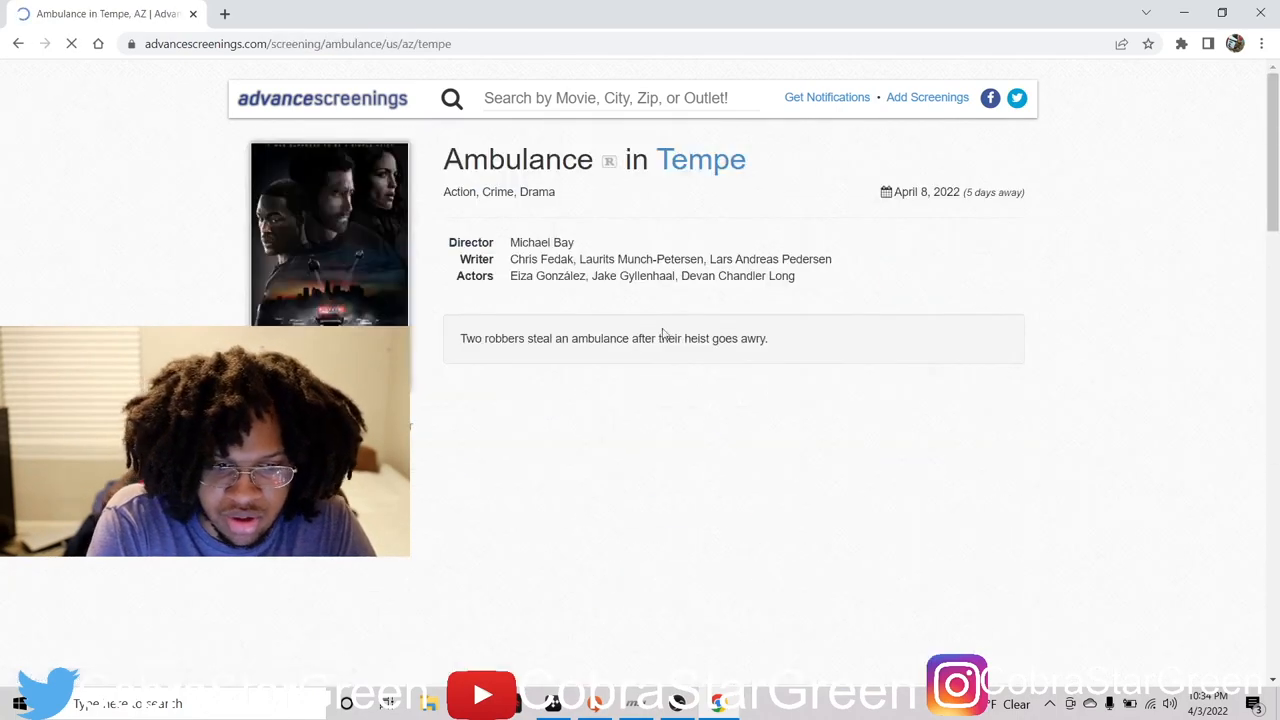
# Scroll down the Tempe listing toward its College Times contest link
pyautogui.scroll(-3)
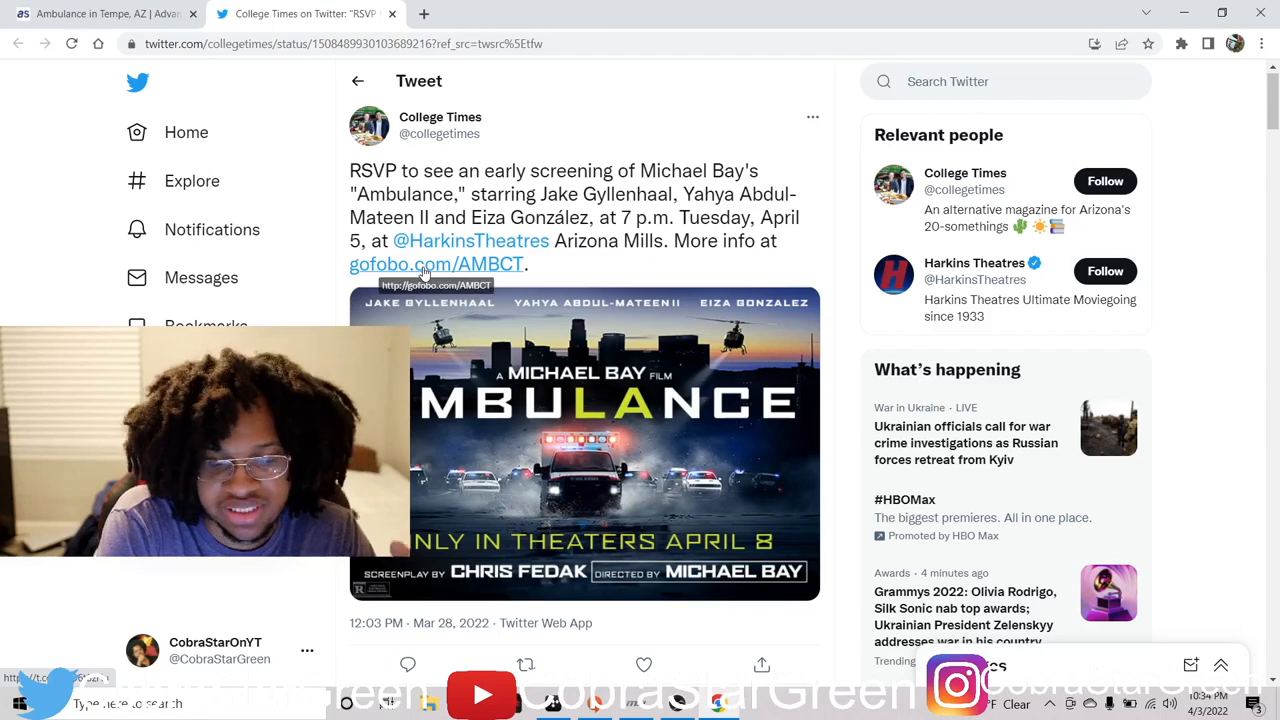
# Request Tempe passes via gofobo.com/AMBCT, then return to the Ambulance city listings tab
pyautogui.click(435, 264)
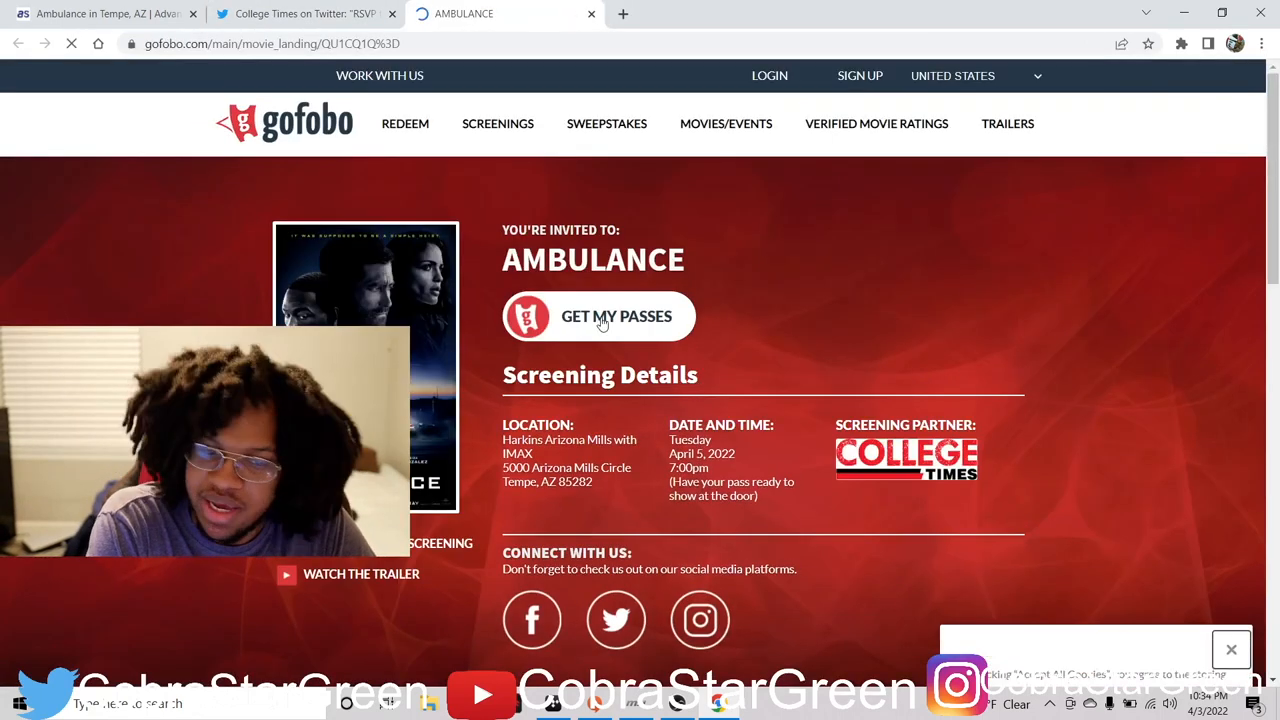
pyautogui.click(616, 316)
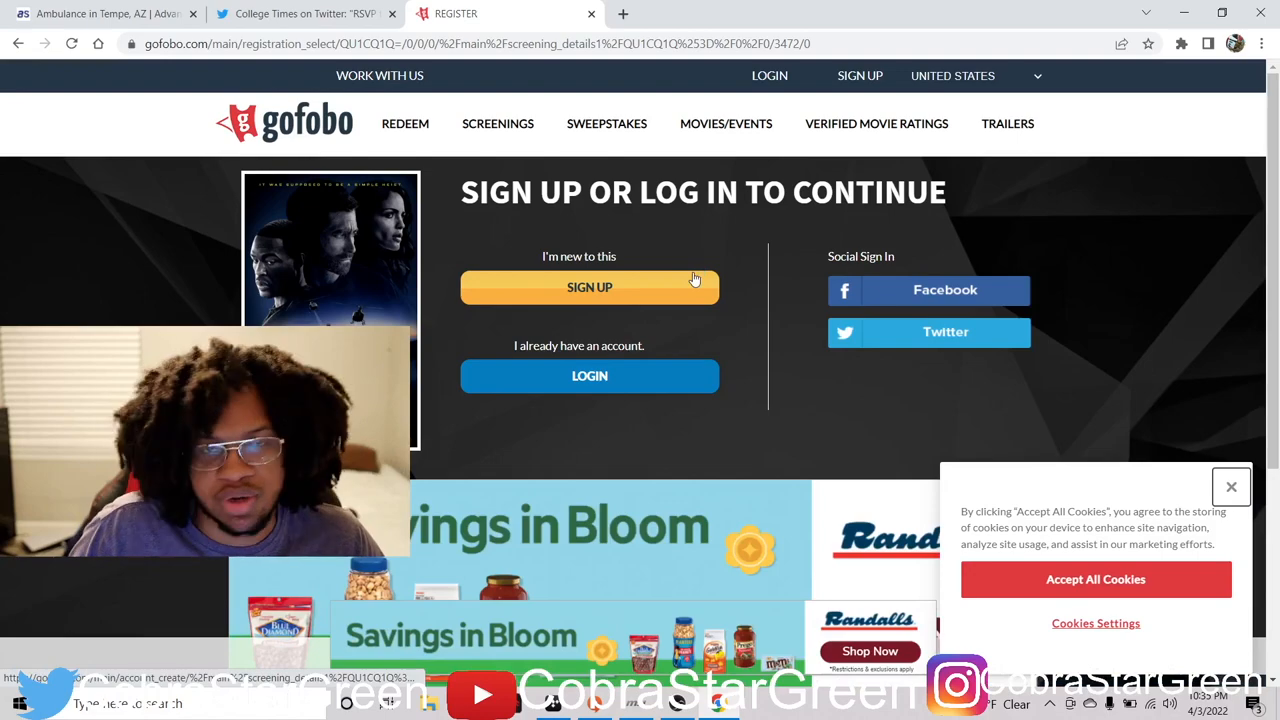
pyautogui.click(300, 13)
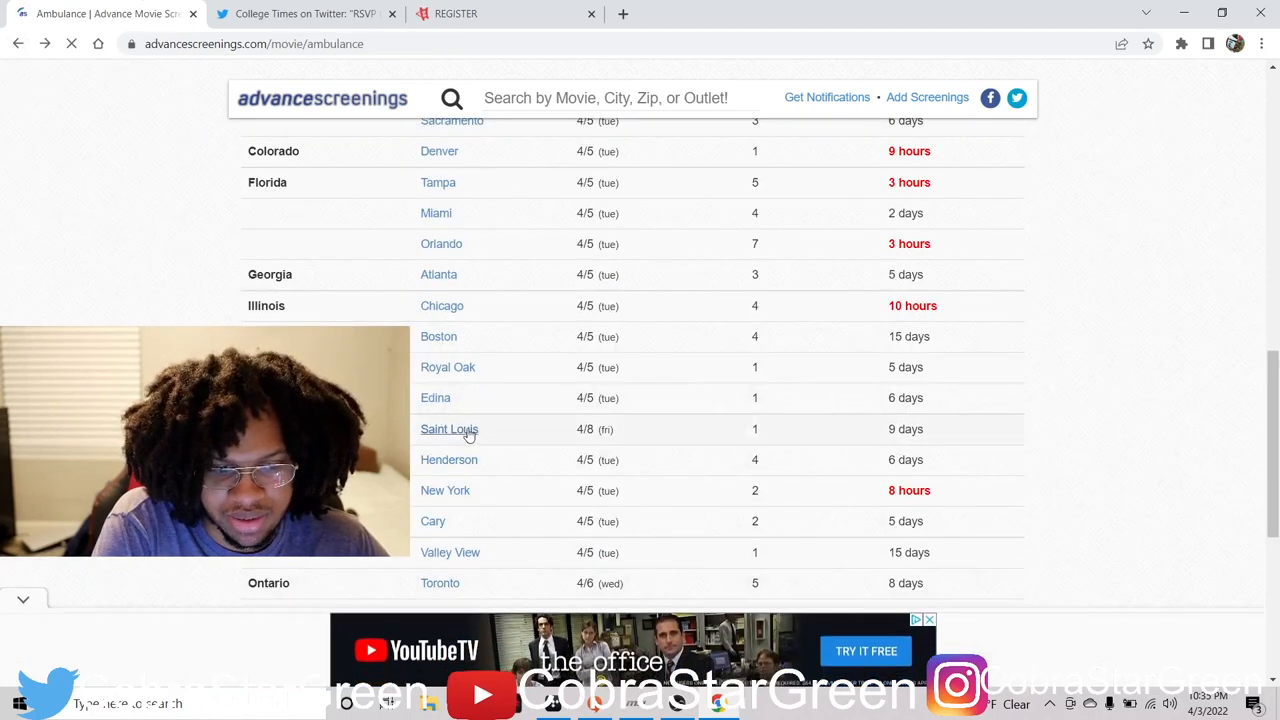
# Open the Chicago listing and follow TheUltimateTV's Grab Passes link to its tweet
pyautogui.click(442, 306)
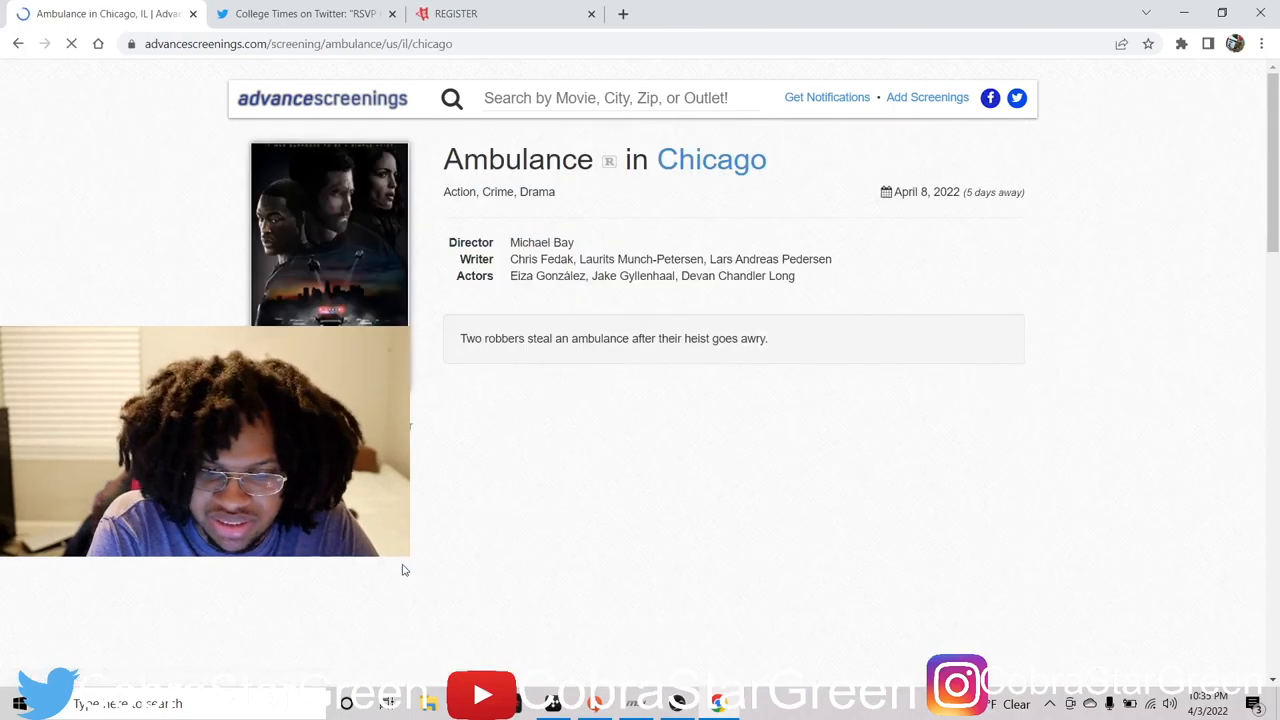
pyautogui.scroll(-3)
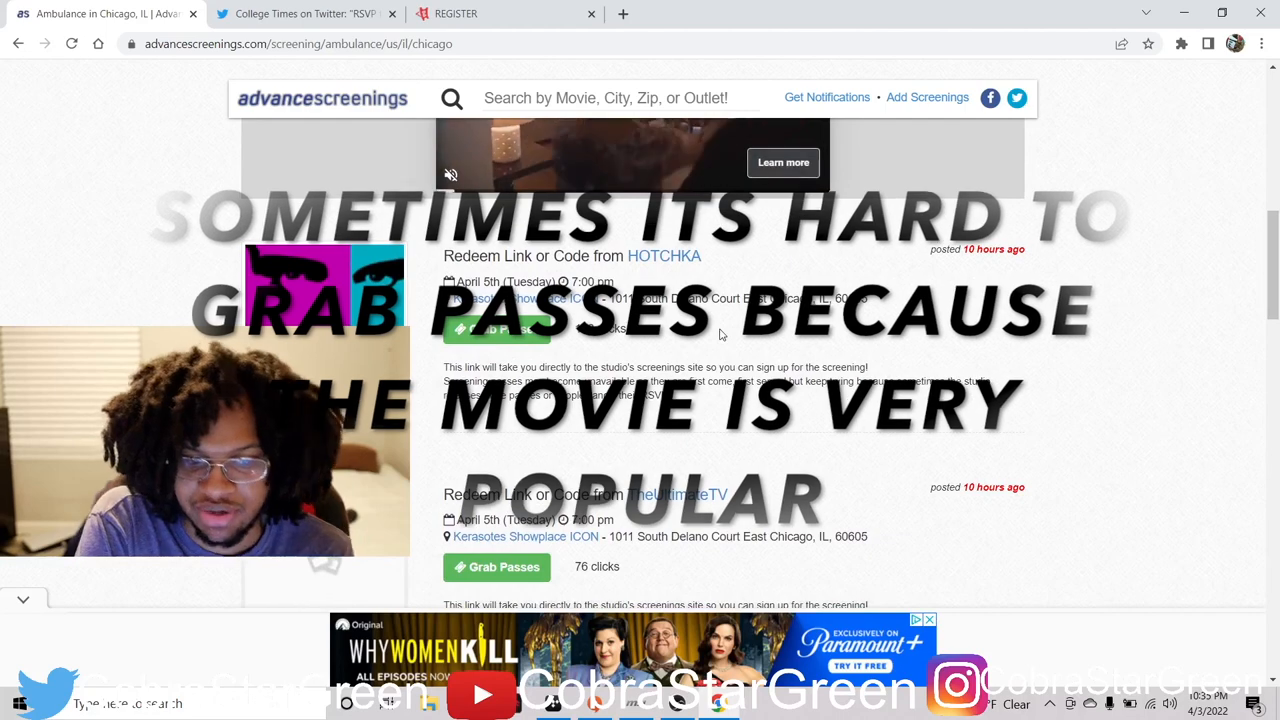
pyautogui.click(680, 494)
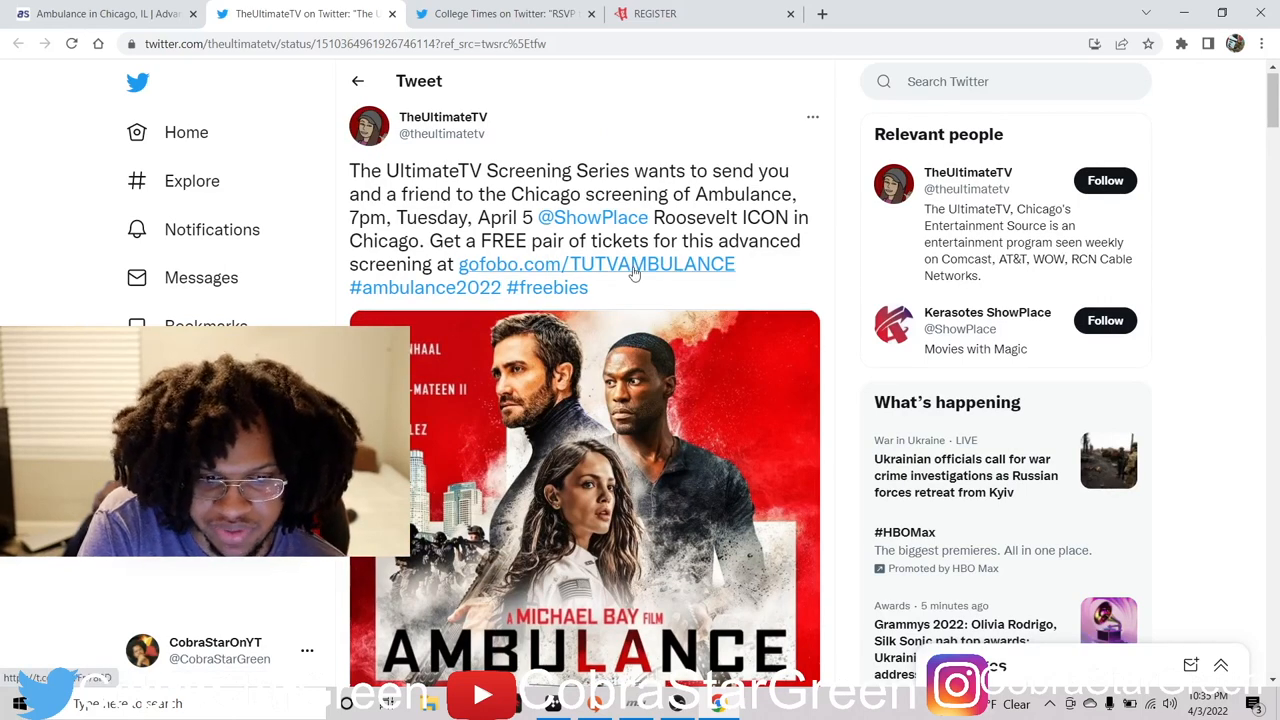
# Follow gofobo.com/TUTVAMBULANCE and request passes for the Chicago screening
pyautogui.click(596, 264)
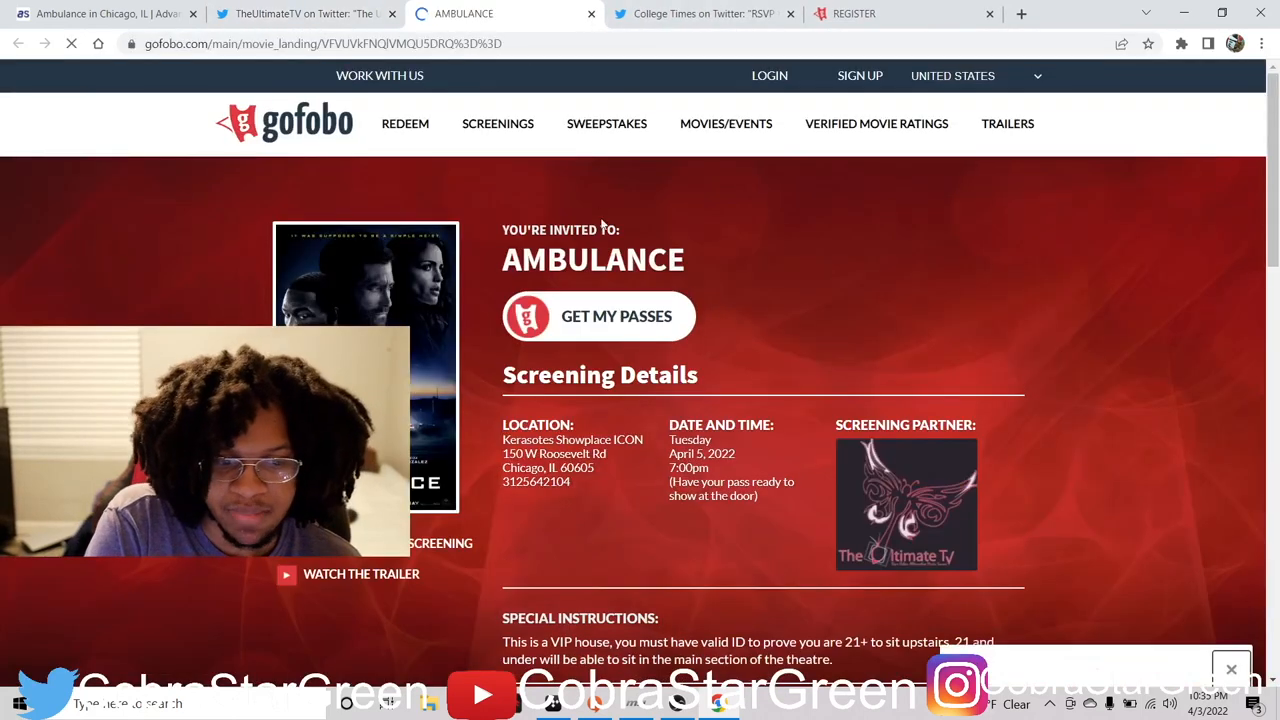
pyautogui.click(616, 316)
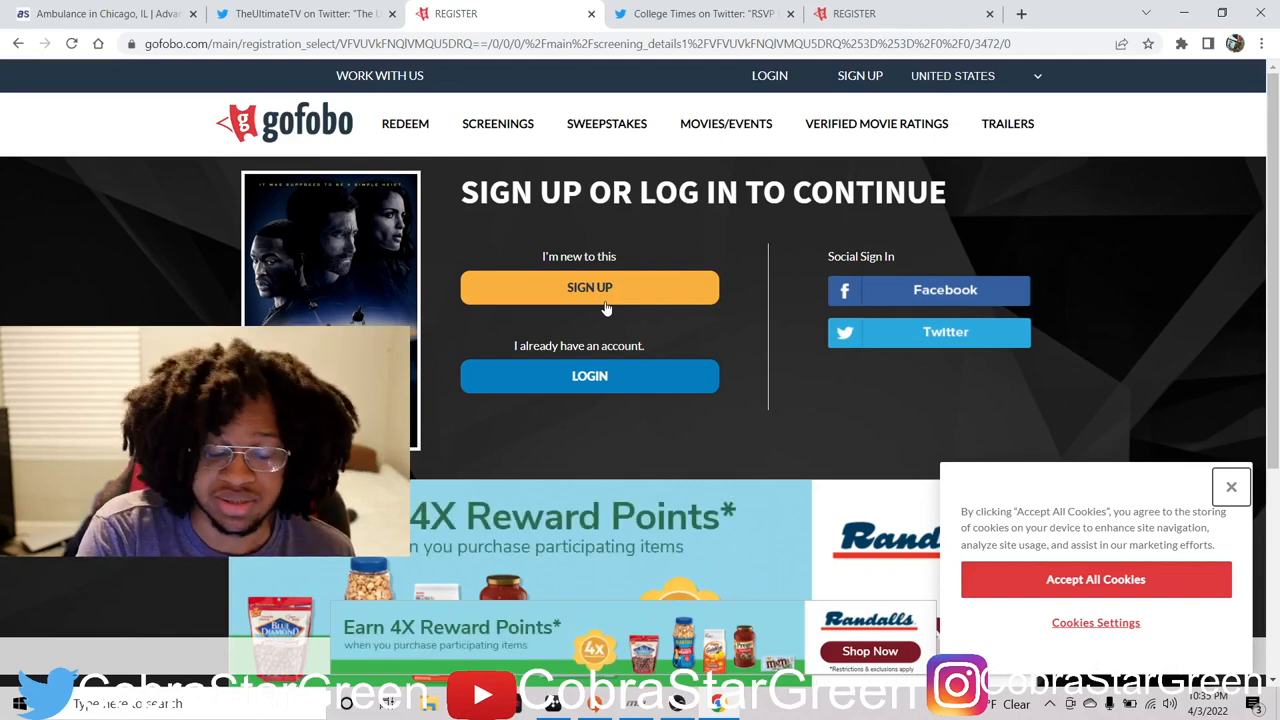
pyautogui.moveTo(517, 468)
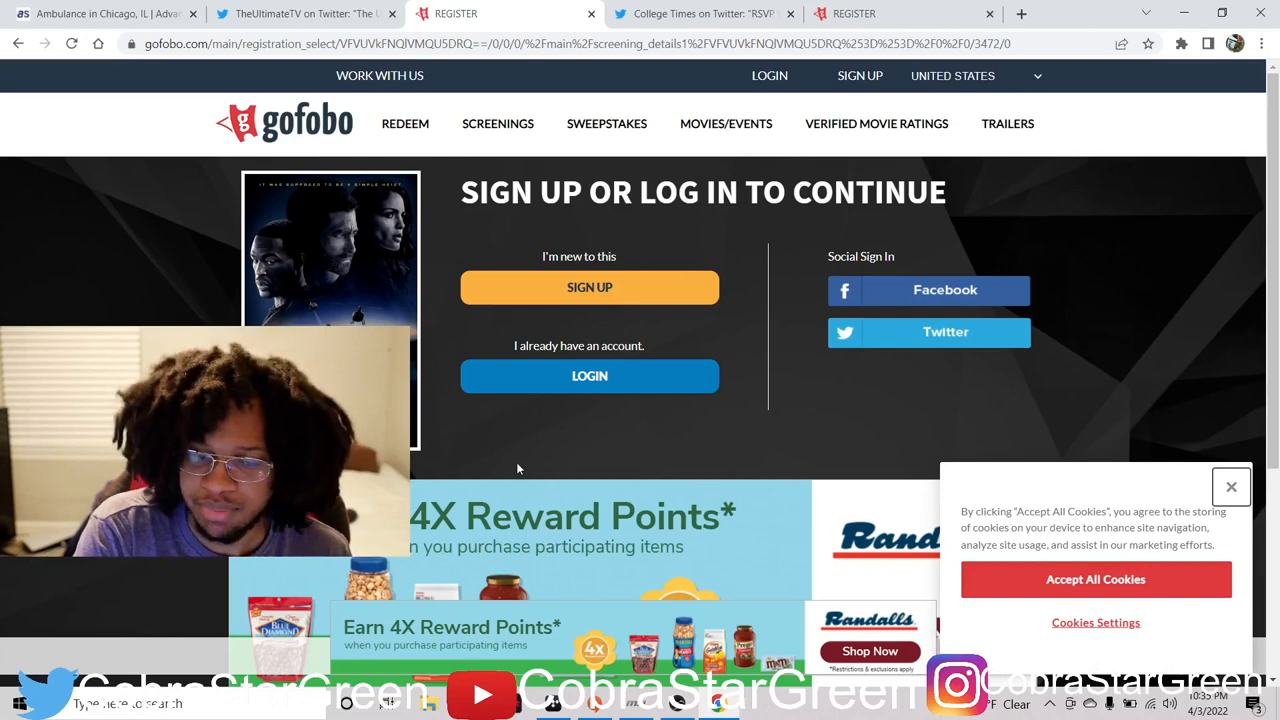